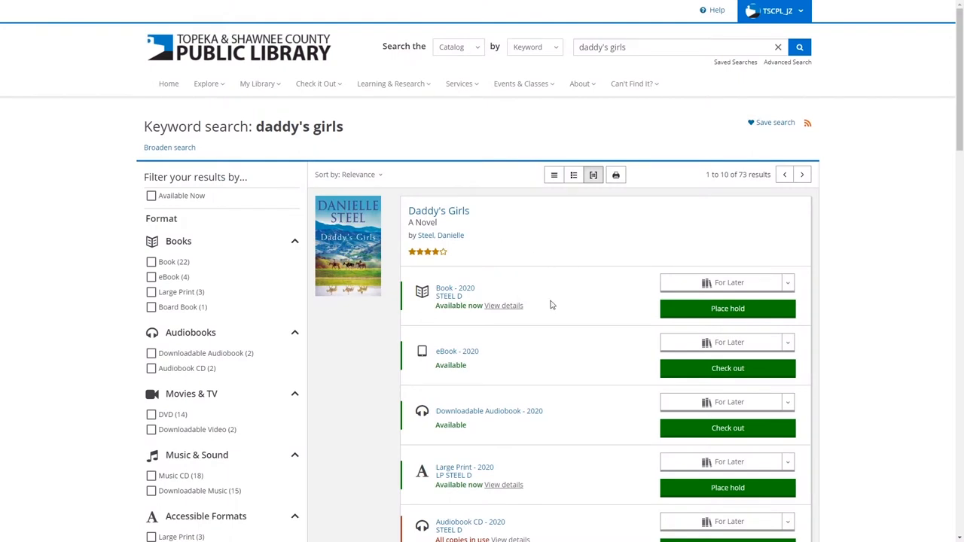
# Place a hold on Daddy's Girls with pickup at 1-TSCPL Curbside Holds Pickup
pyautogui.click(726, 307)
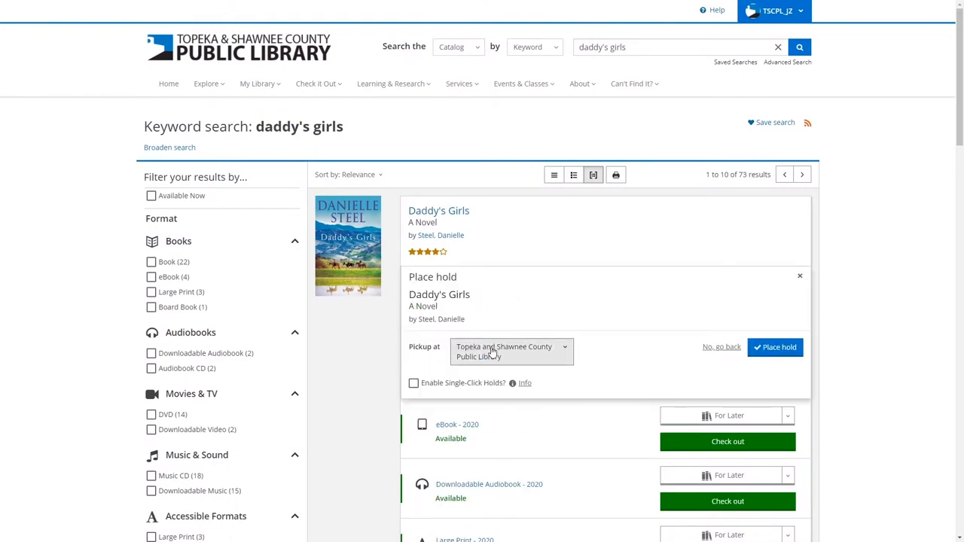
pyautogui.click(510, 351)
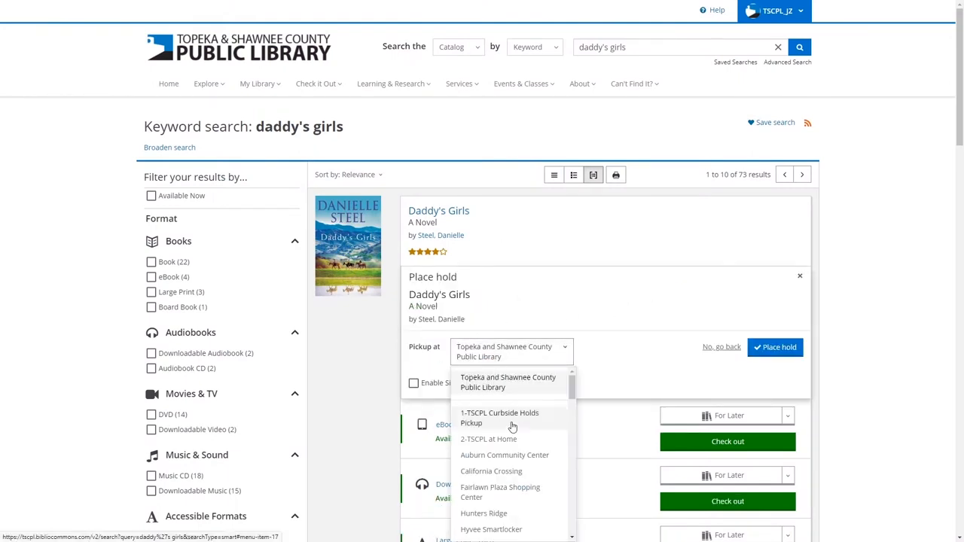
pyautogui.click(497, 419)
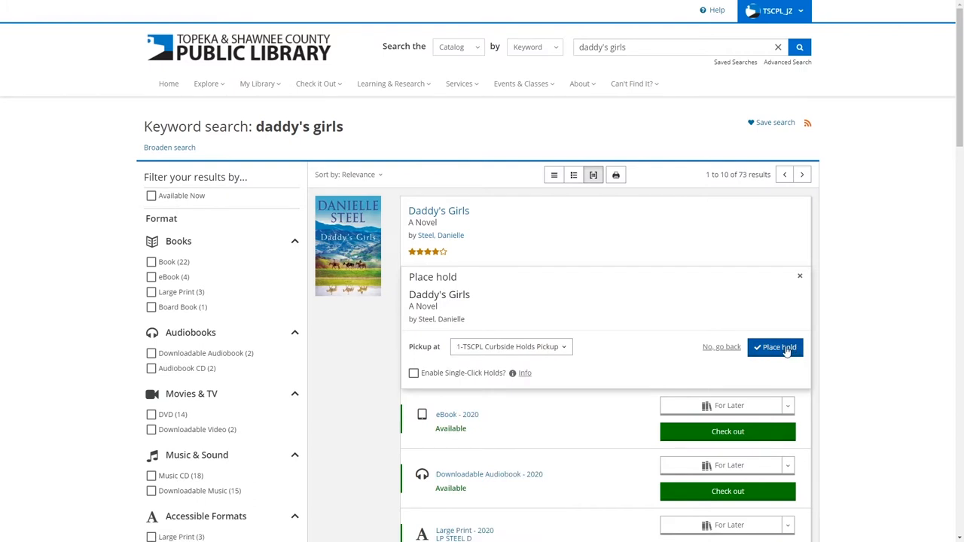
pyautogui.click(776, 346)
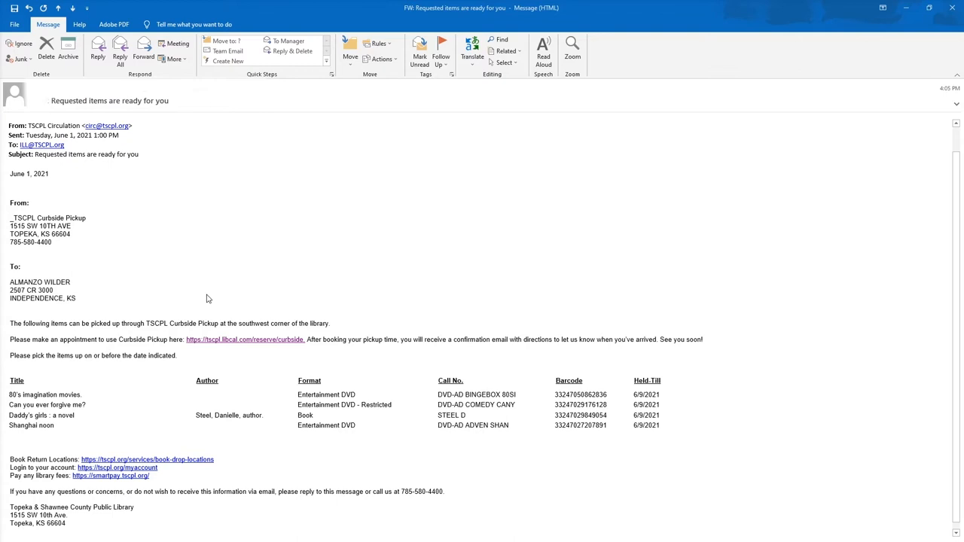
pyautogui.moveTo(221, 345)
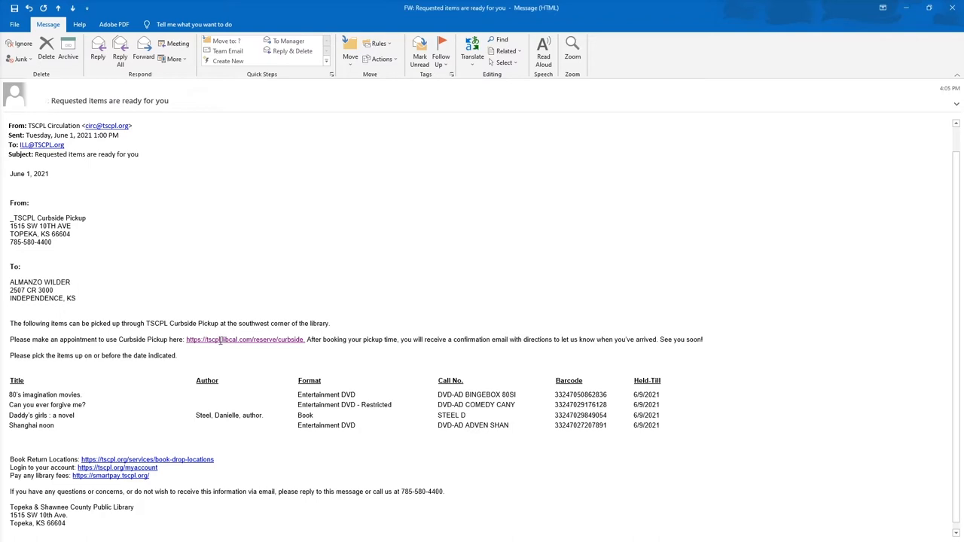
pyautogui.moveTo(233, 343)
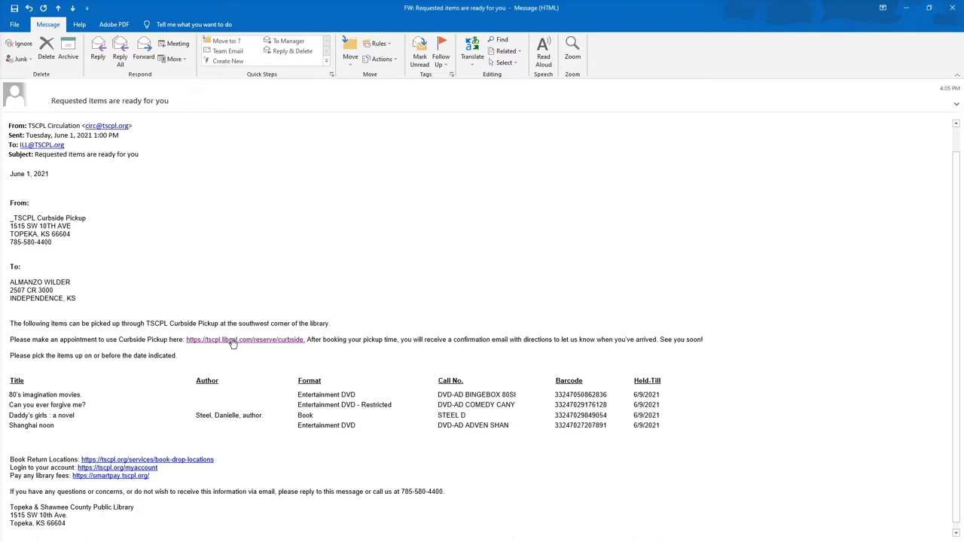
pyautogui.click(247, 340)
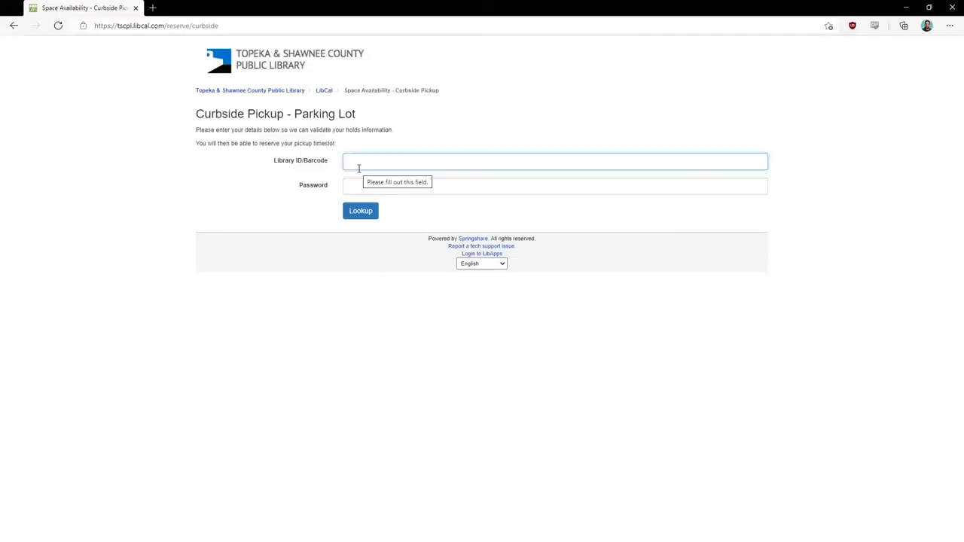
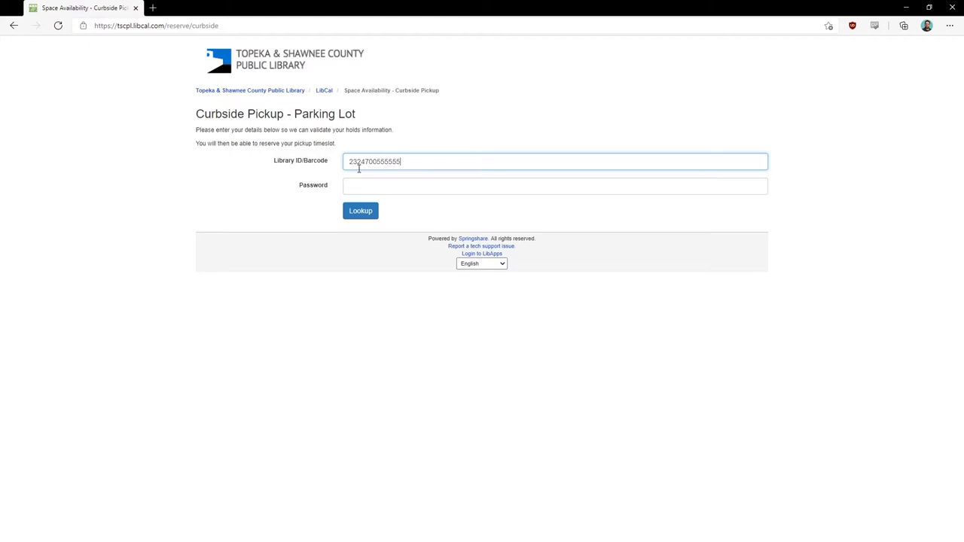
pyautogui.click(360, 210)
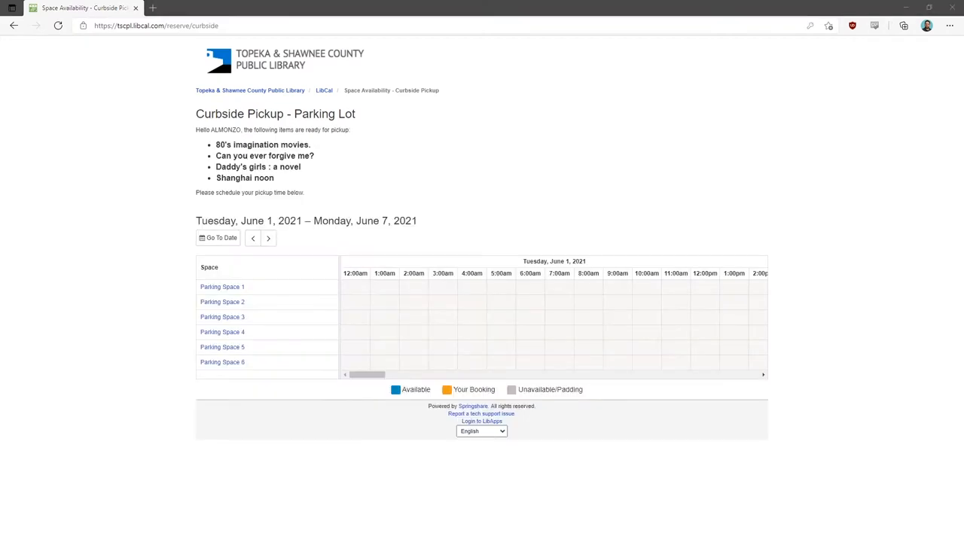
pyautogui.moveTo(200, 414)
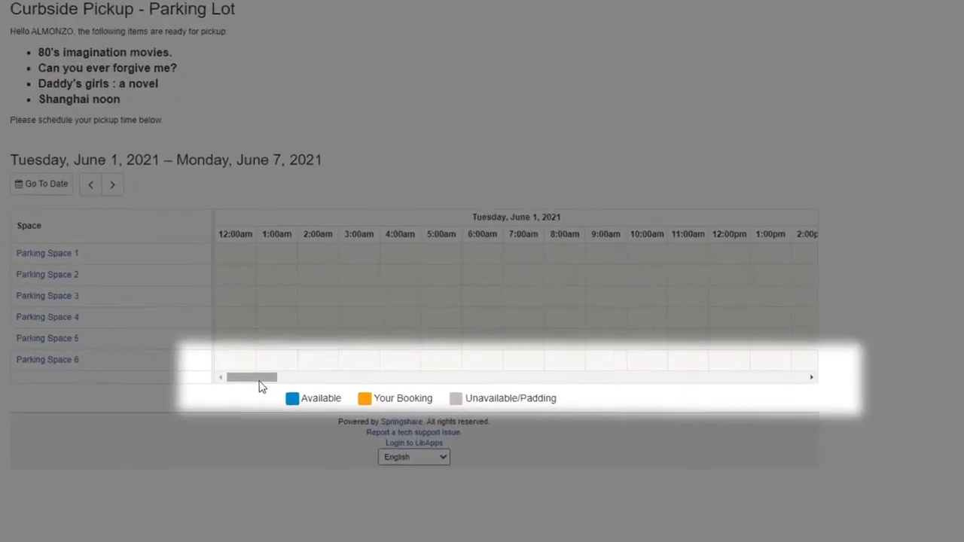
# Move the grid to Wednesday, June 2 and select the 10:00am Parking Space 5 slot
pyautogui.moveTo(253, 376); pyautogui.dragTo(324, 376)
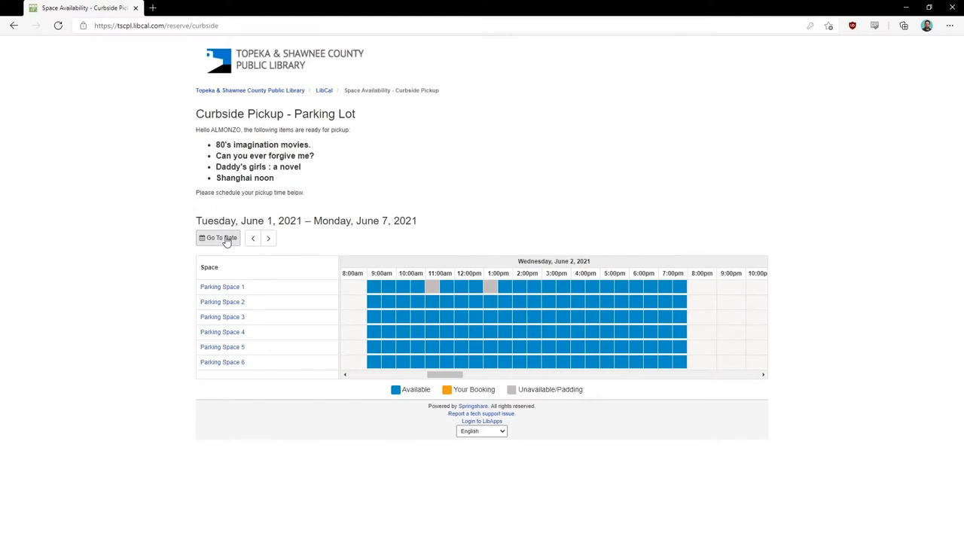
pyautogui.click(217, 238)
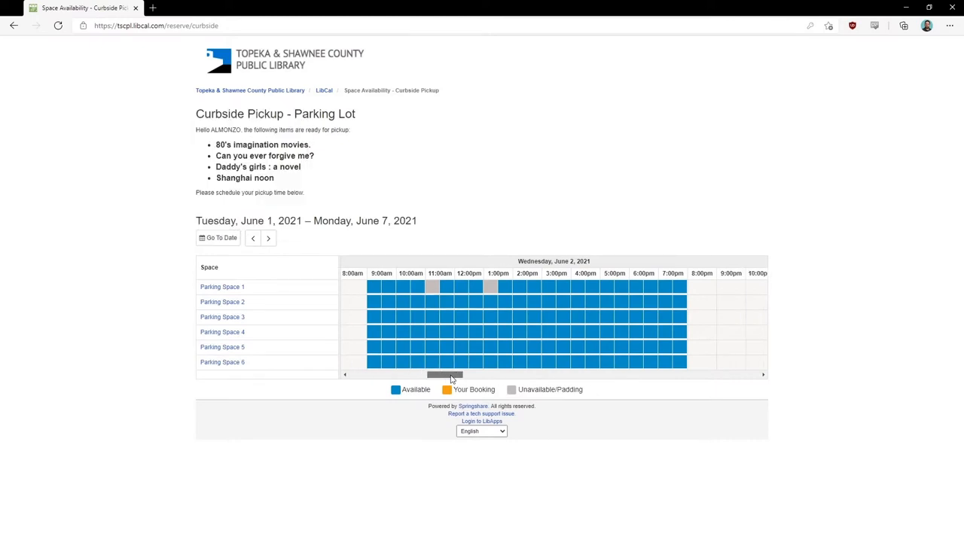
pyautogui.moveTo(434, 287)
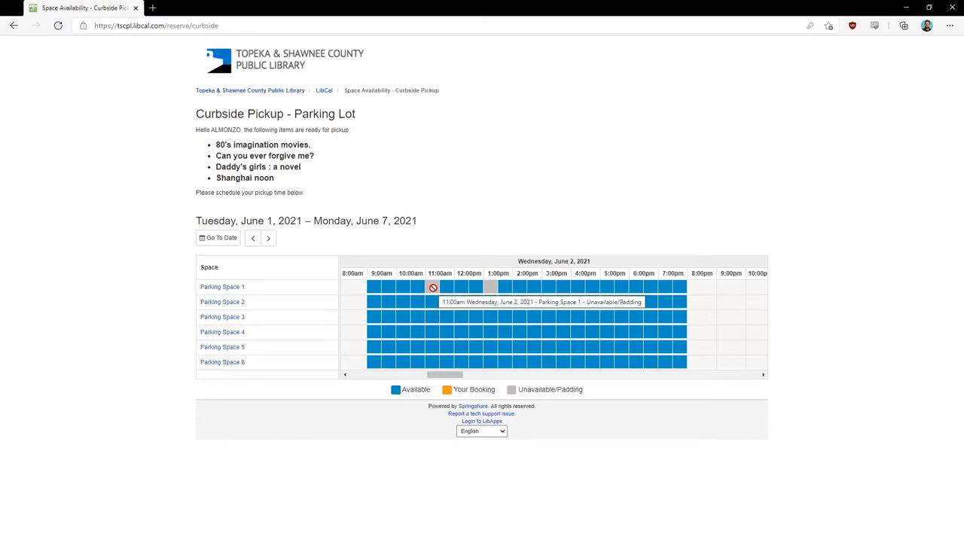
pyautogui.moveTo(324, 274)
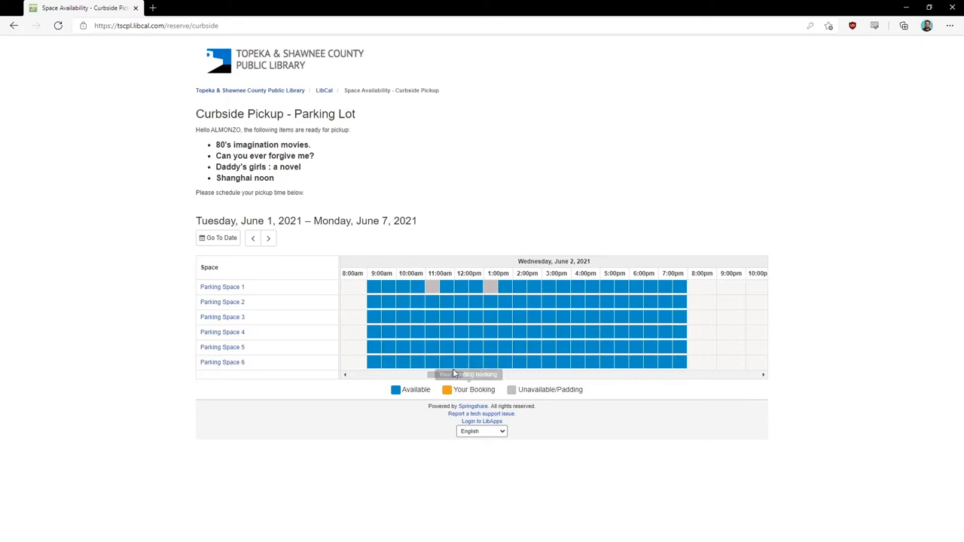
pyautogui.click(386, 318)
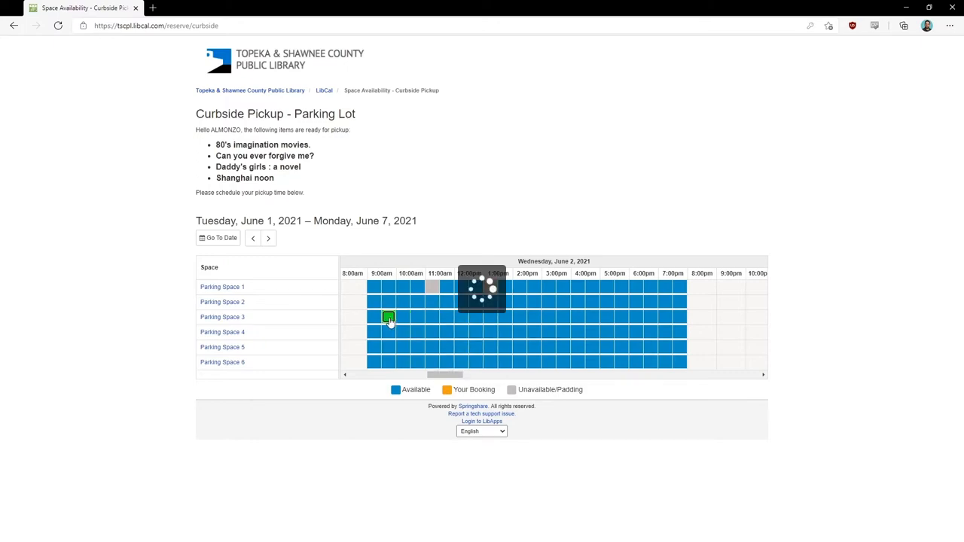
pyautogui.click(387, 317)
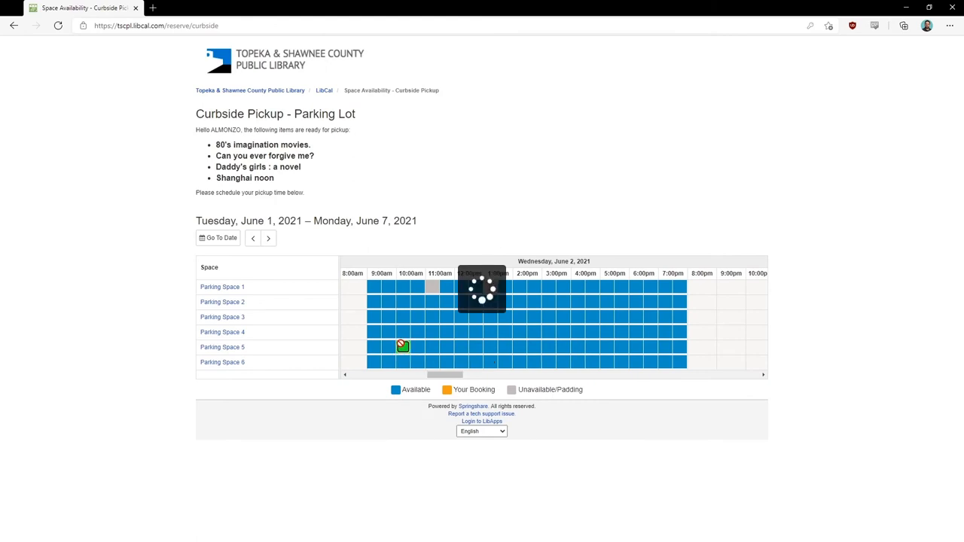
pyautogui.click(400, 347)
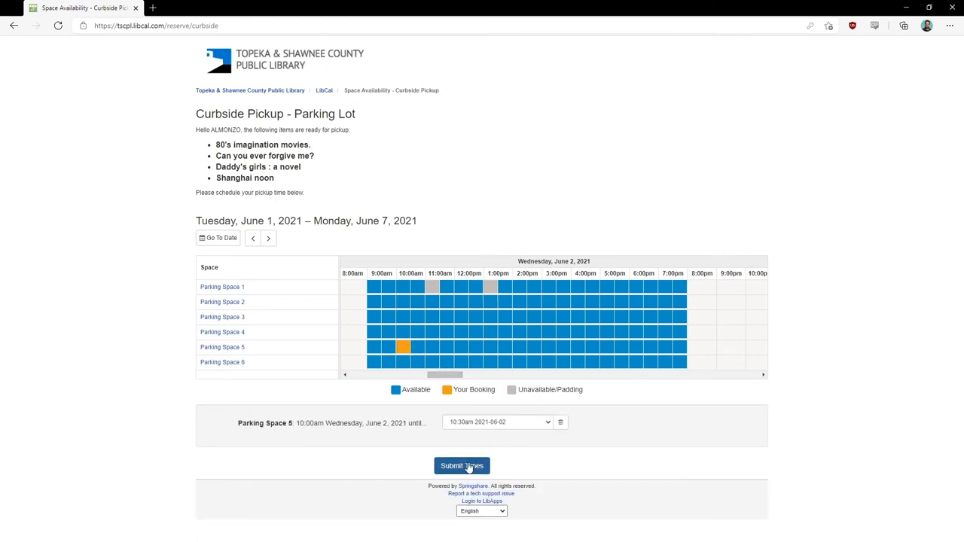
# Submit the 10:00–10:30am Parking Space 5 slot and accept the terms to continue
pyautogui.click(463, 465)
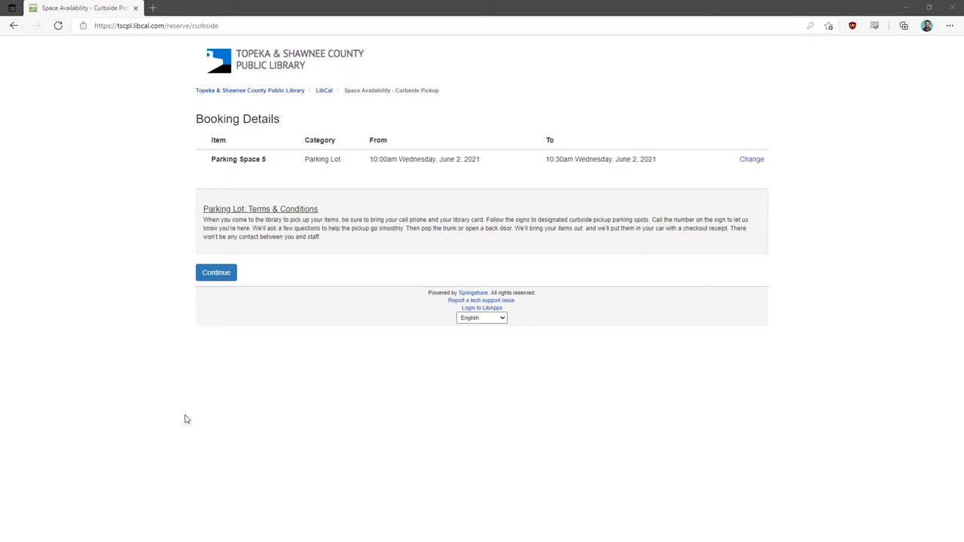
pyautogui.moveTo(206, 325)
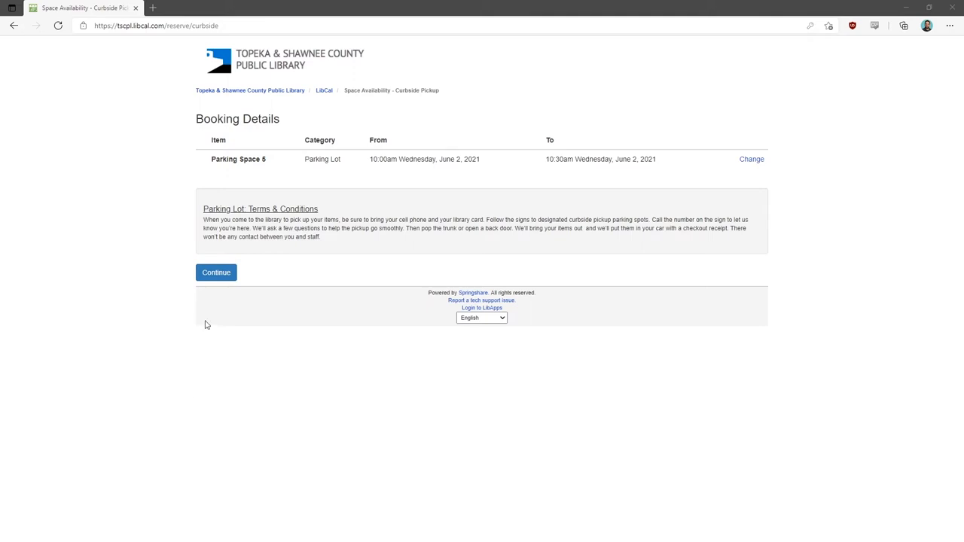
pyautogui.click(217, 272)
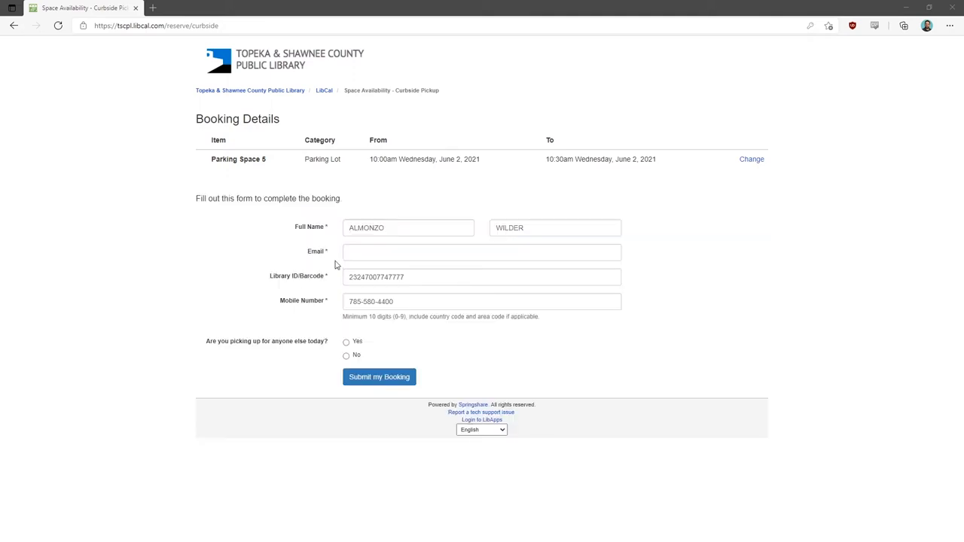
pyautogui.click(481, 252)
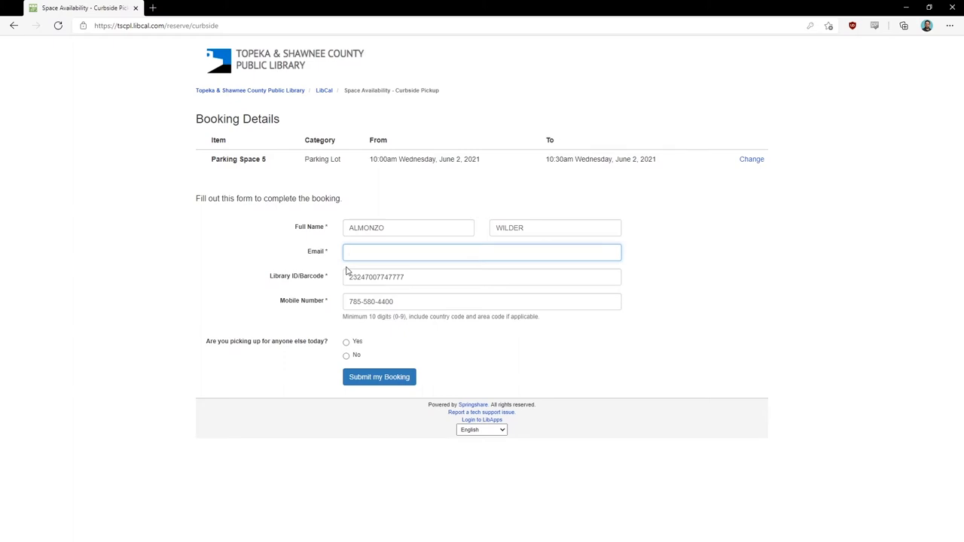
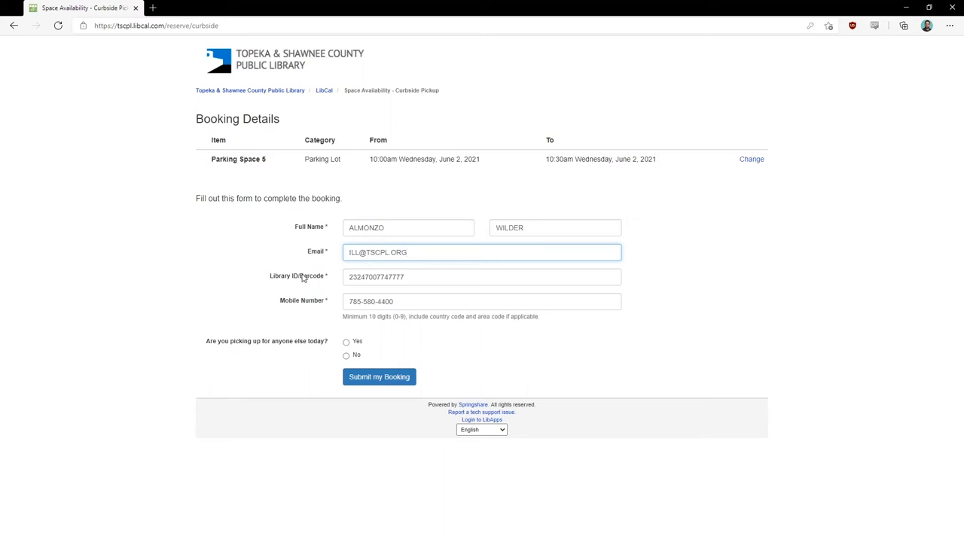
pyautogui.moveTo(395, 347)
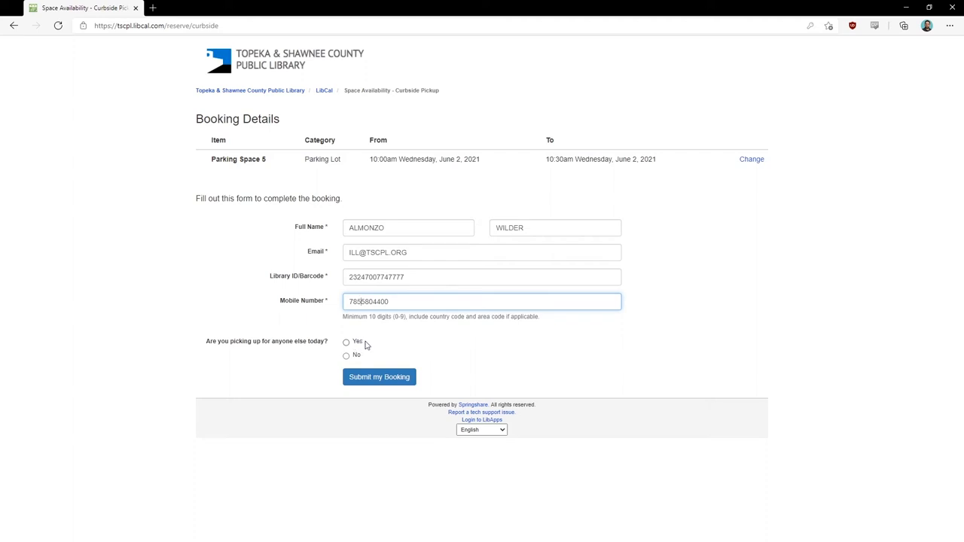
pyautogui.click(347, 343)
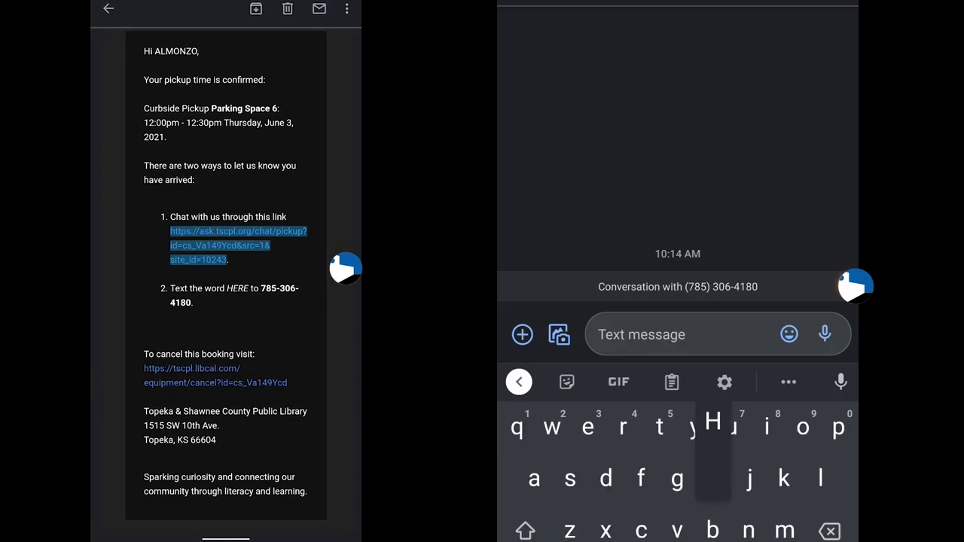
# Send the arrival message Here through the Curbside Pickup chat
pyautogui.click(238, 244)
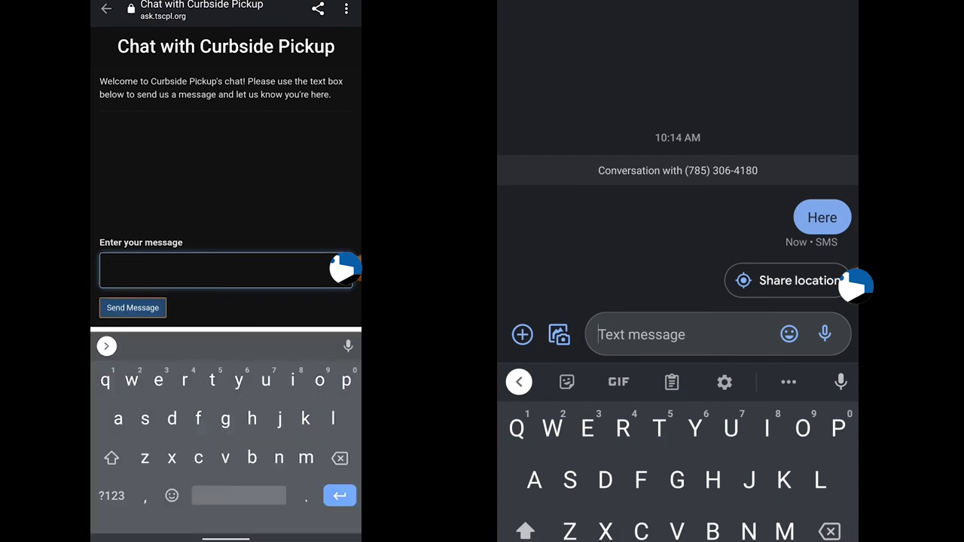
pyautogui.click(133, 307)
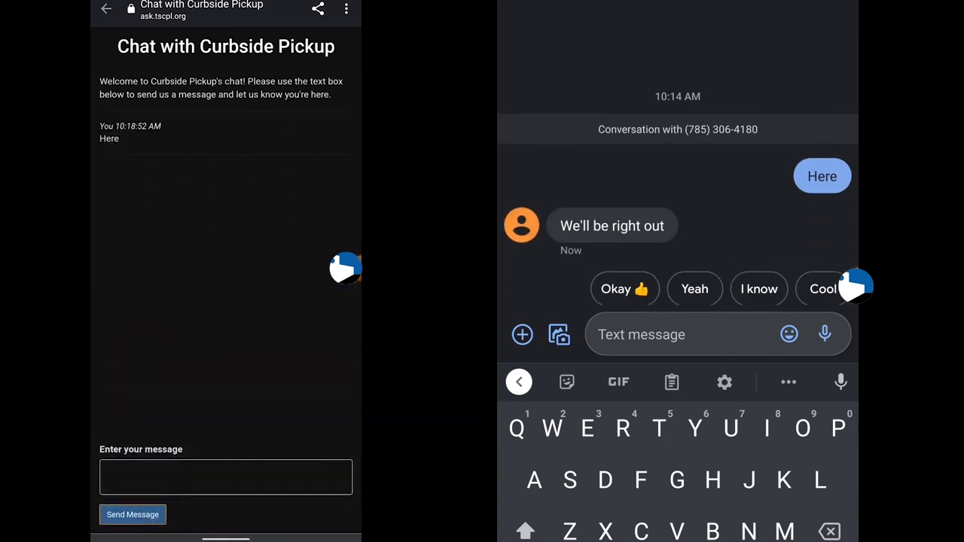